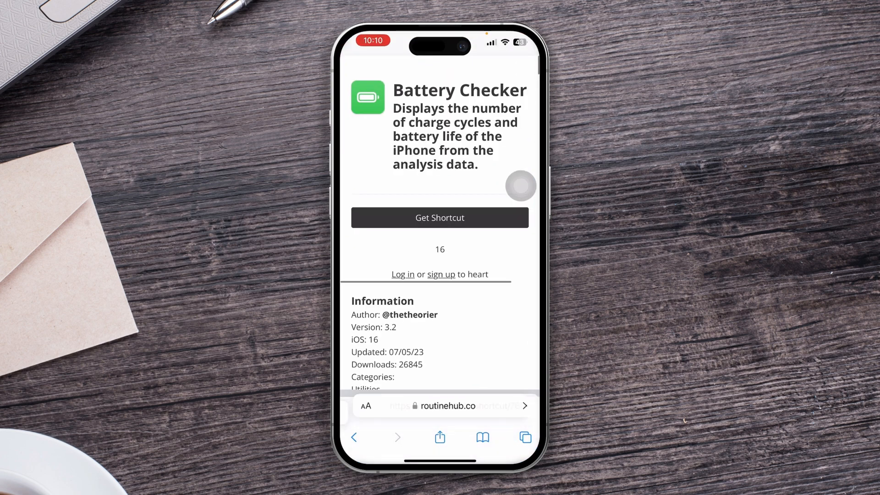
Return to the Google results, open RoutineHub's Battery Checker page and dismiss its advertisement.
left_click(442, 405)
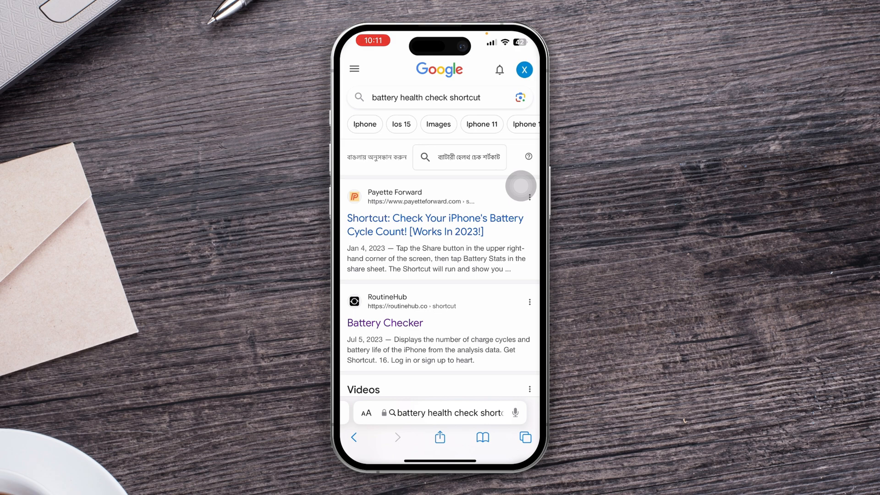
left_click(385, 323)
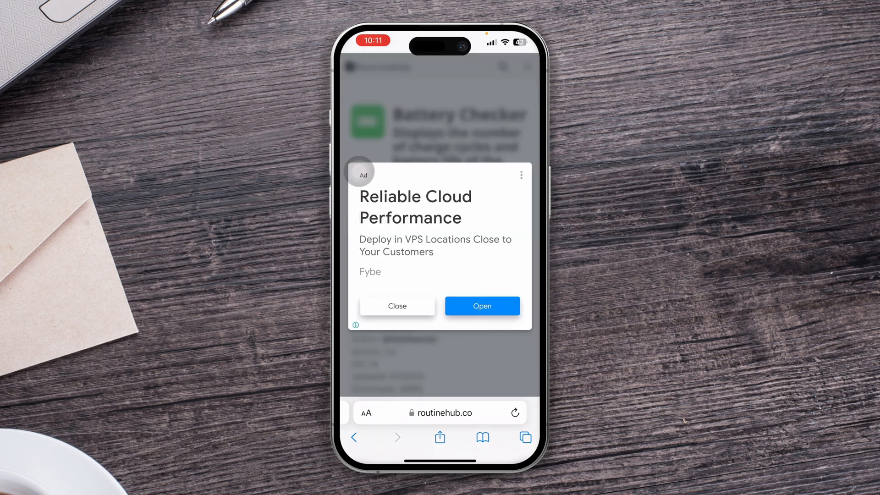
left_click(397, 306)
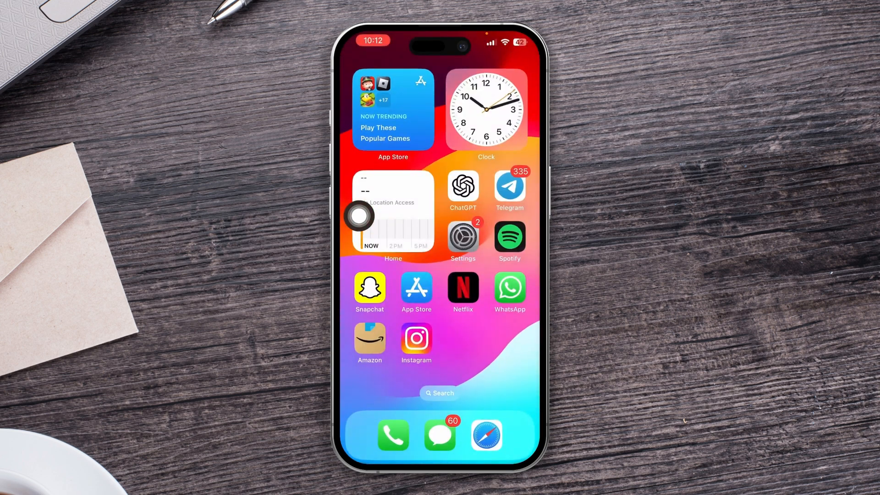
Go into Settings and open Privacy & Security.
left_click(462, 236)
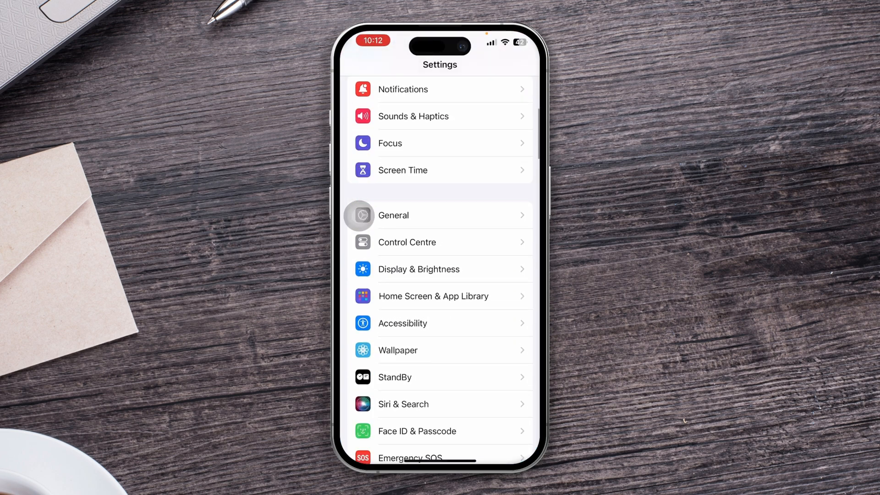
scroll("down", 3)
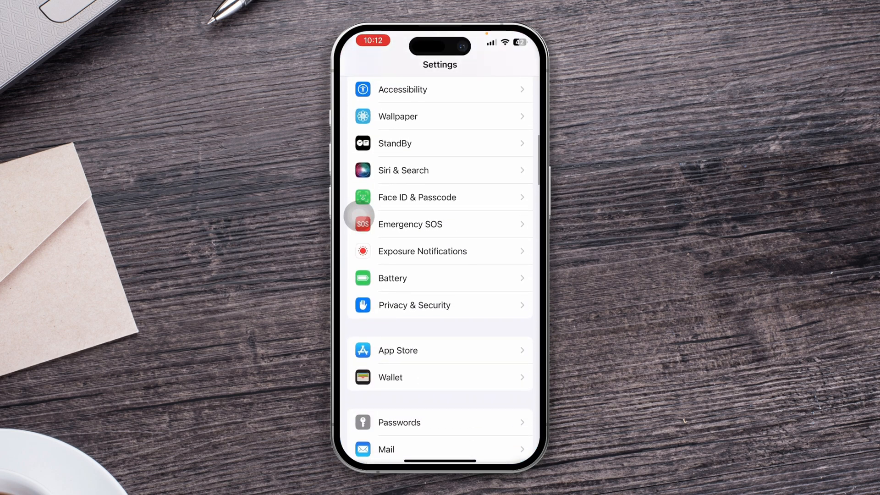
left_click(415, 304)
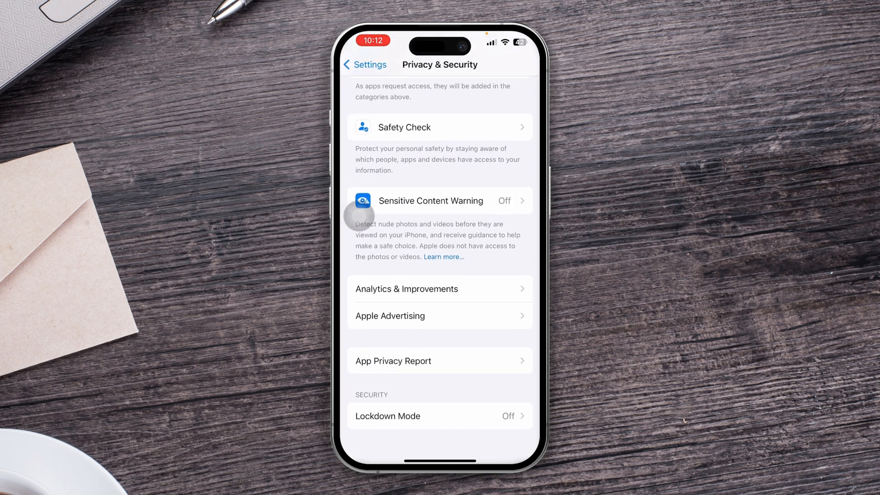
Reach the Analytics Data log list under Analytics & Improvements.
left_click(406, 289)
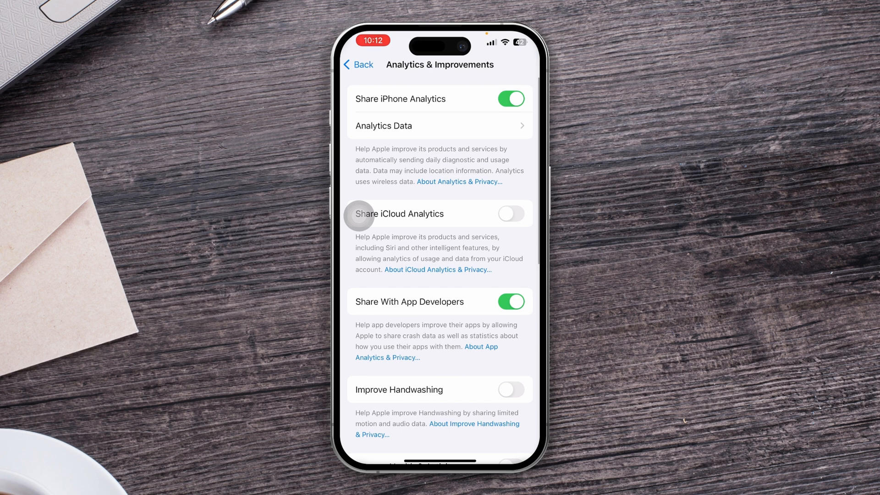
left_click(442, 126)
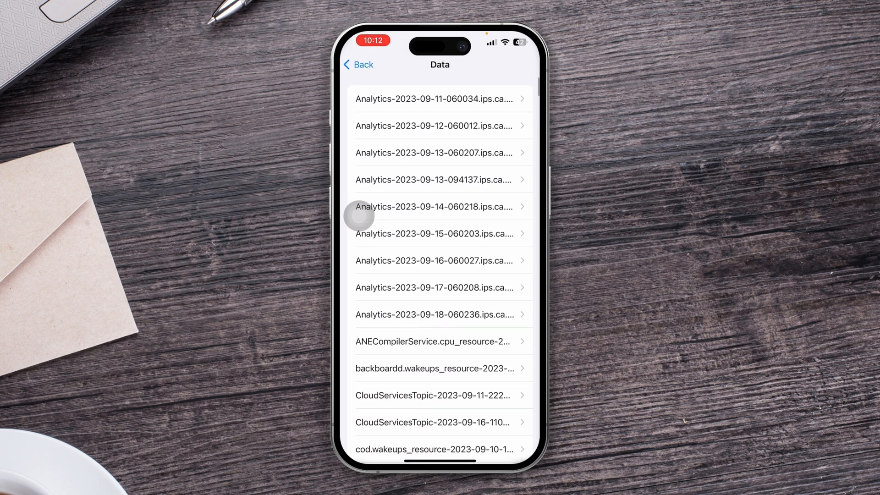
scroll("down", 3)
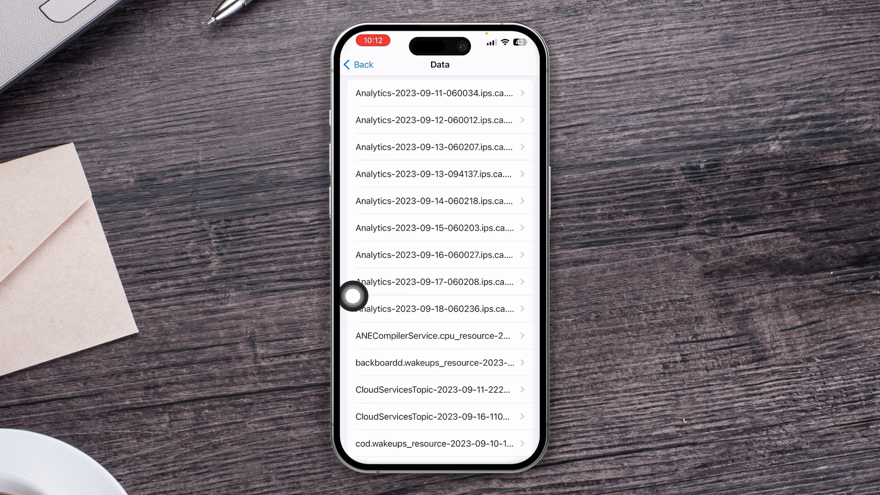
Open the Analytics-2023-09-18 log and share it to the Battery Checker shortcut.
left_click(439, 308)
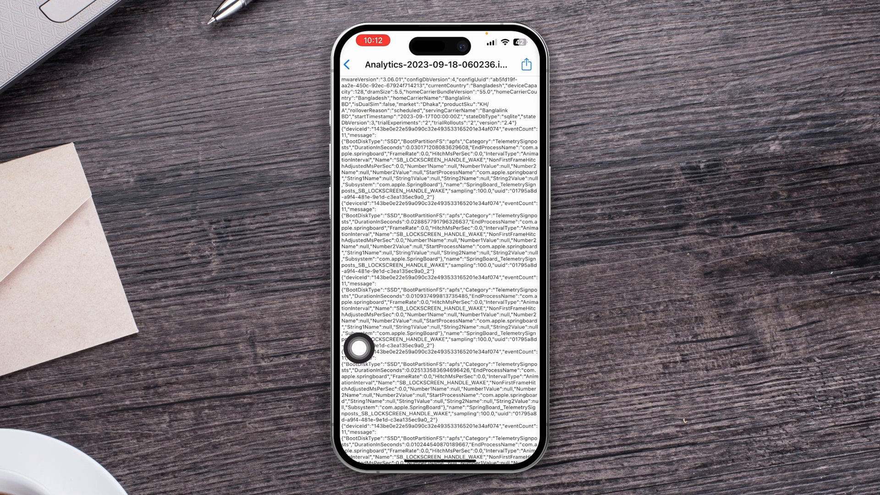
scroll("down", 3)
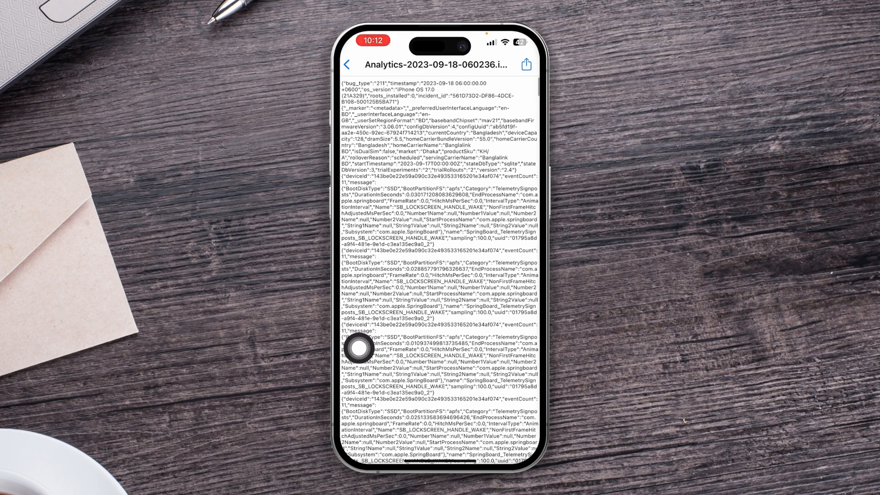
left_click(526, 64)
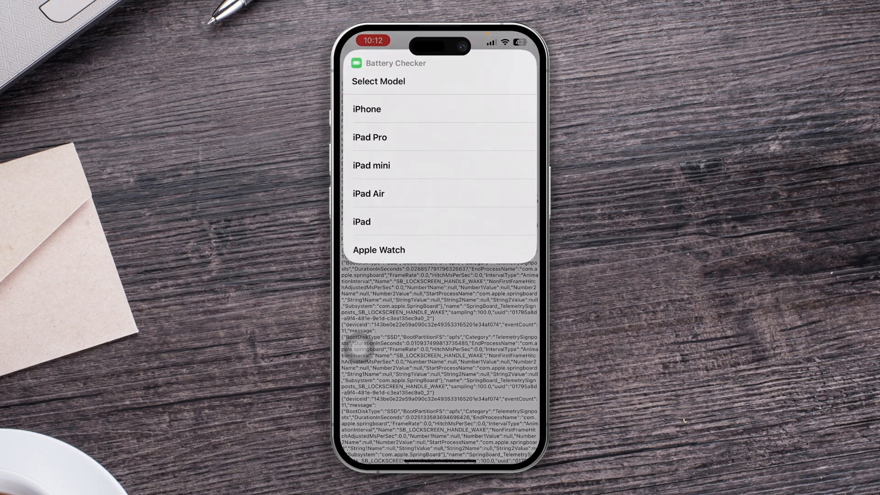
Choose iPhone as the device and scroll through the model list.
left_click(366, 109)
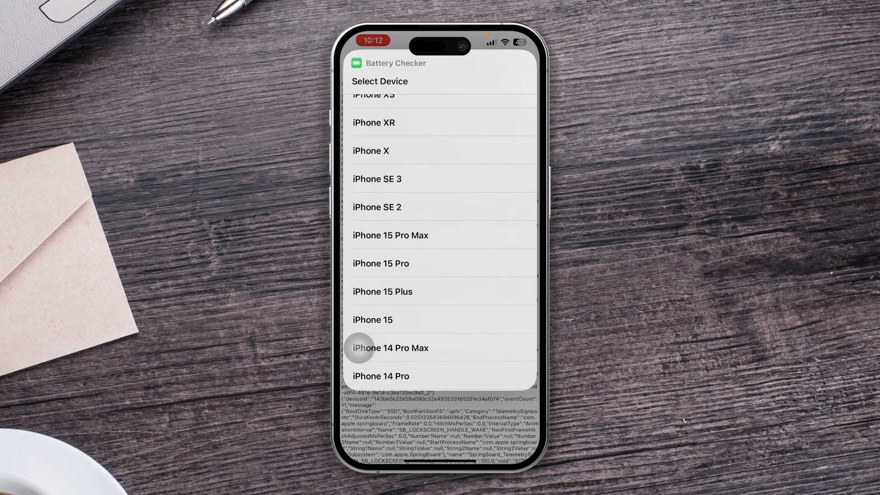
scroll("down", 3)
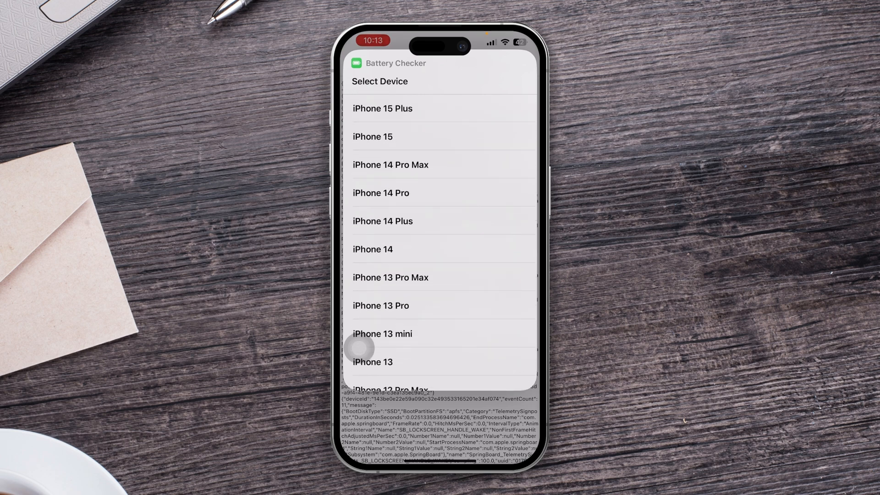
scroll("down", 3)
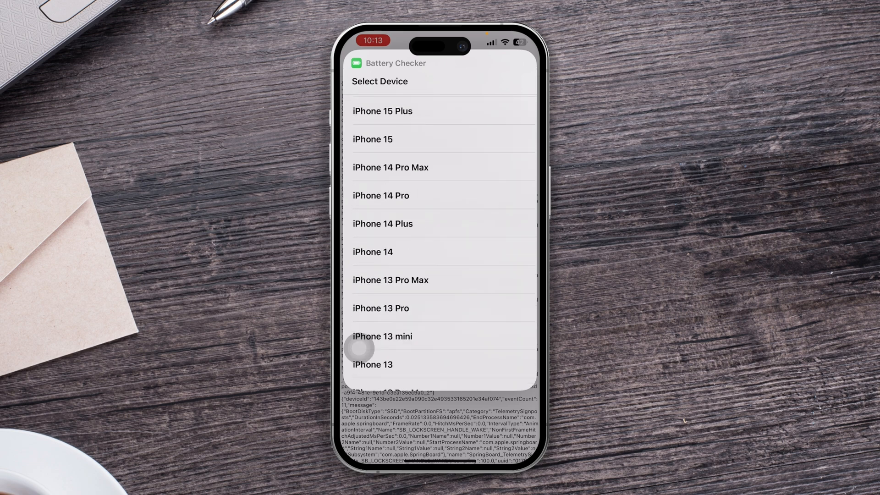
scroll("down", 3)
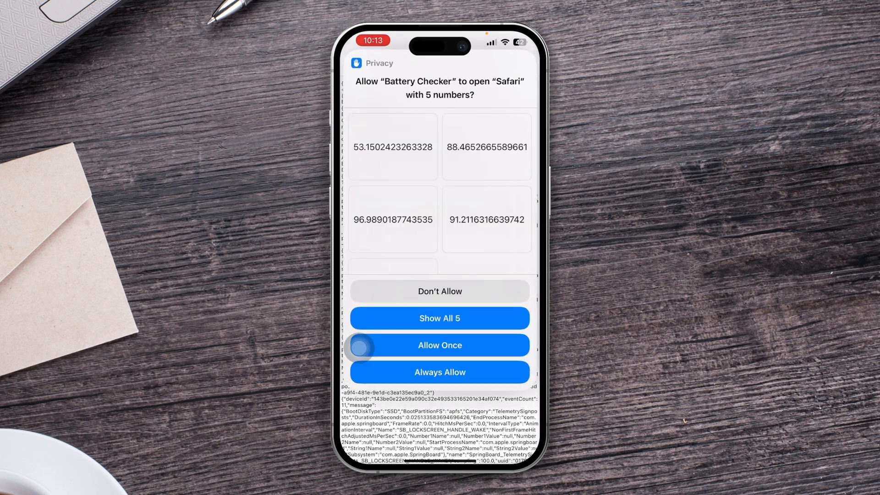
Allow the shortcut once so its results page shows 454 cycles and max capacity 89.
left_click(439, 345)
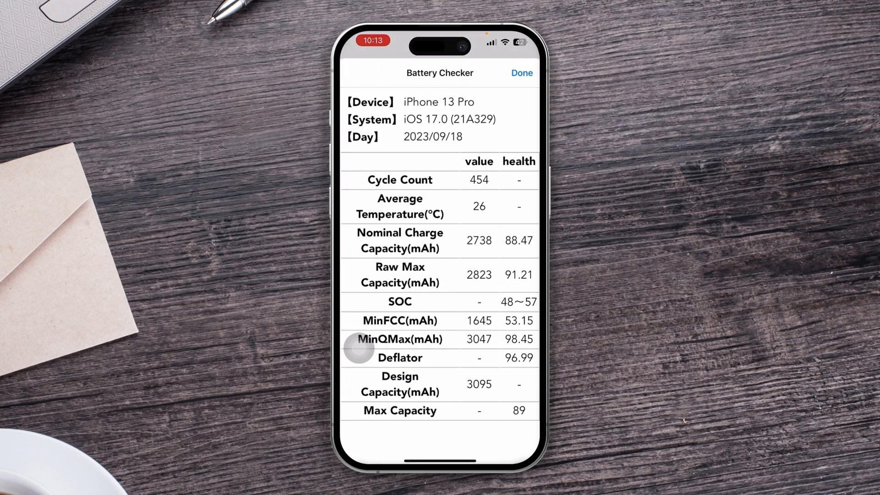
mouse_move(505, 423)
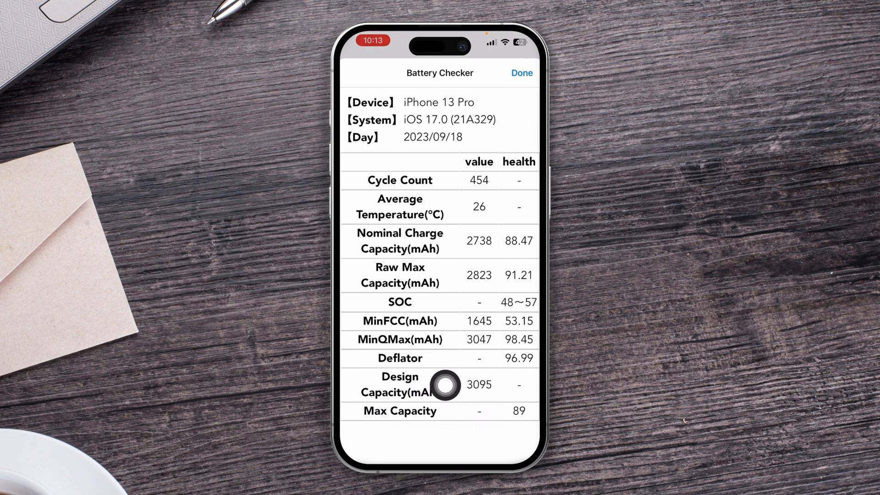
mouse_move(477, 416)
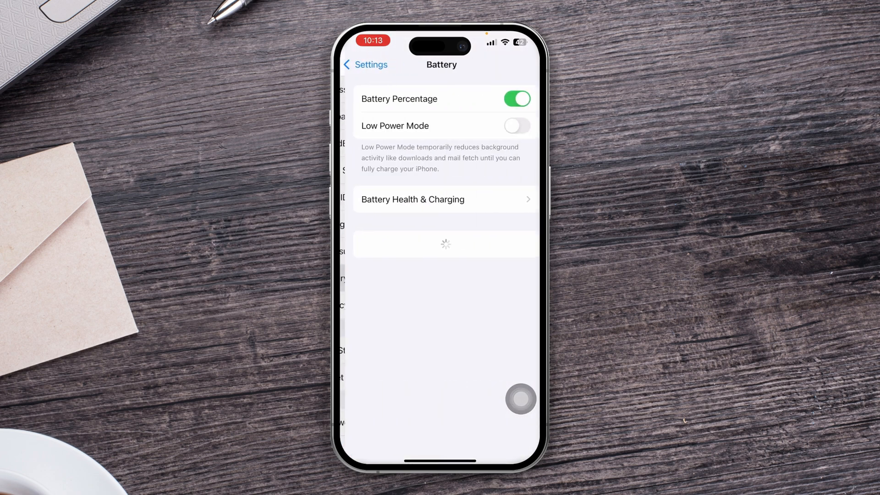
View Battery Health & Charging, confirming 89% maximum capacity matches the shortcut.
left_click(444, 199)
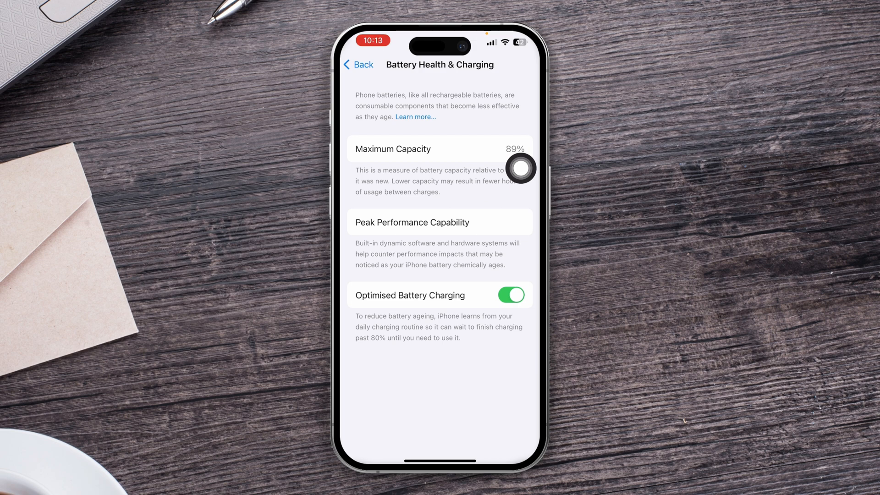
mouse_move(457, 139)
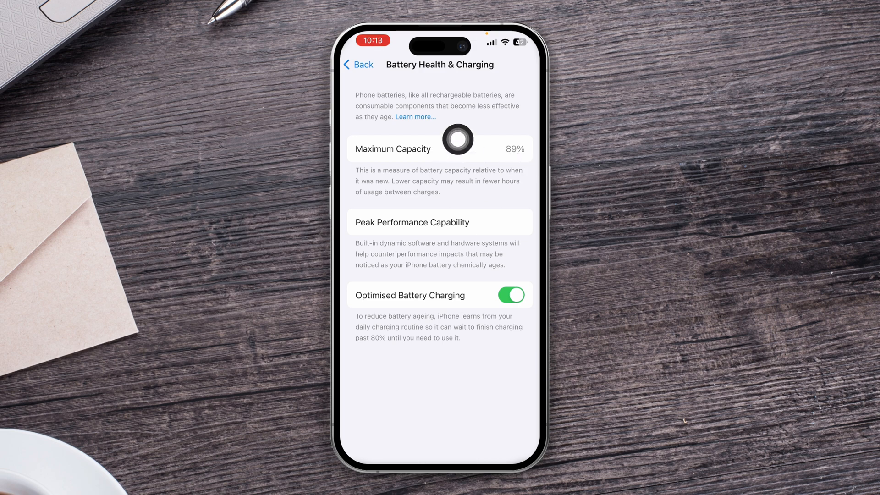
mouse_move(521, 218)
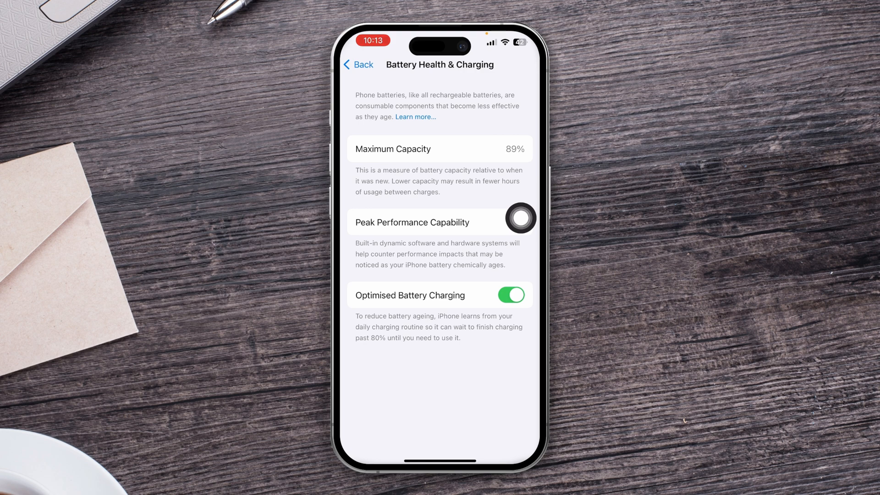
left_click(521, 218)
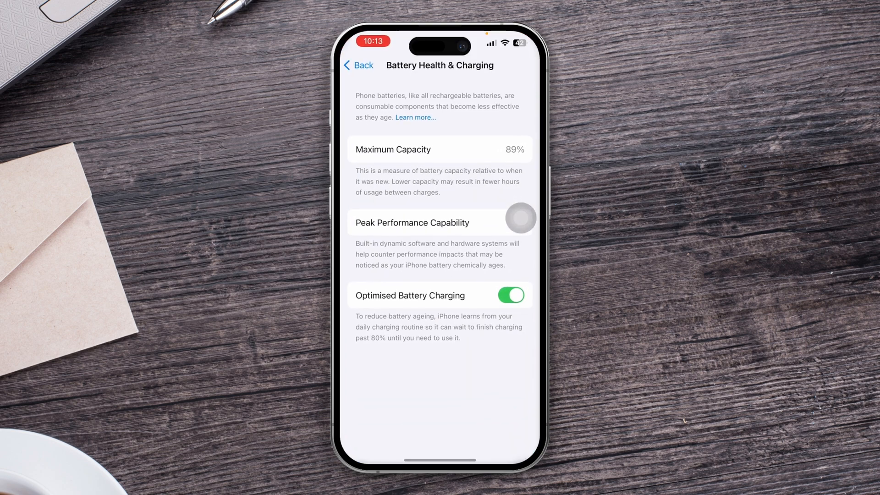
Leave Settings for the Camera app and start a 10-second timed photo.
left_click(359, 65)
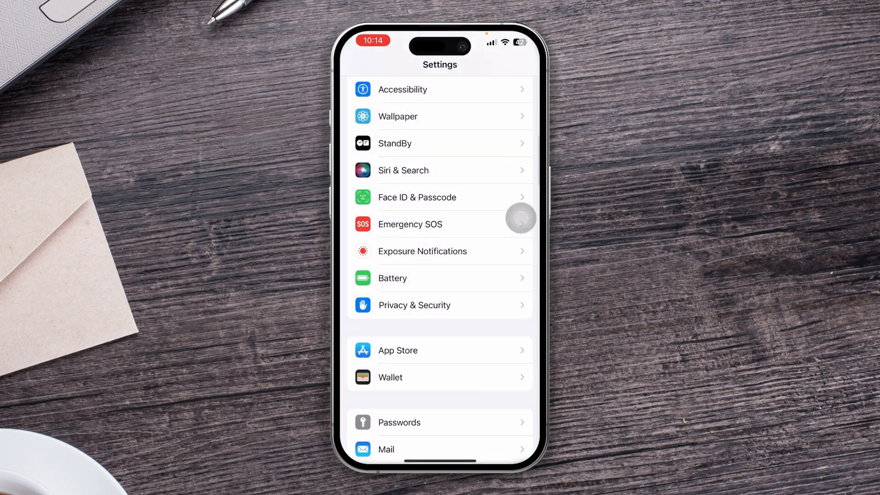
scroll("down", 3)
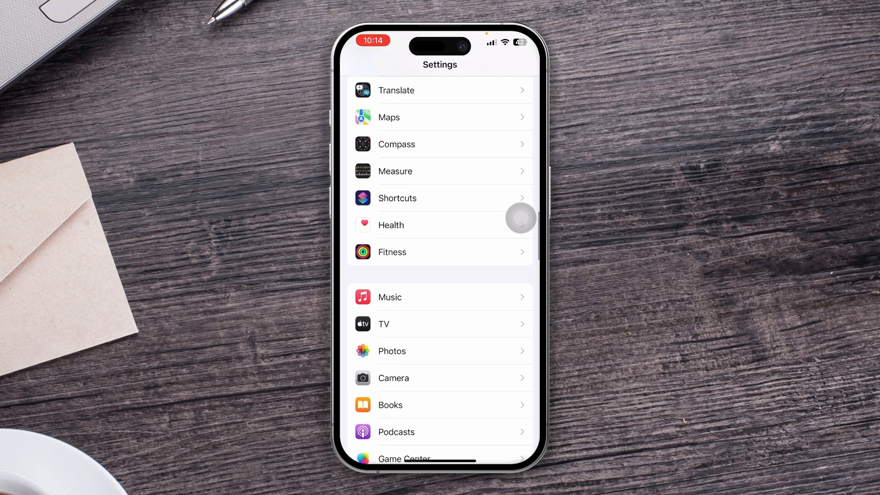
left_click(394, 377)
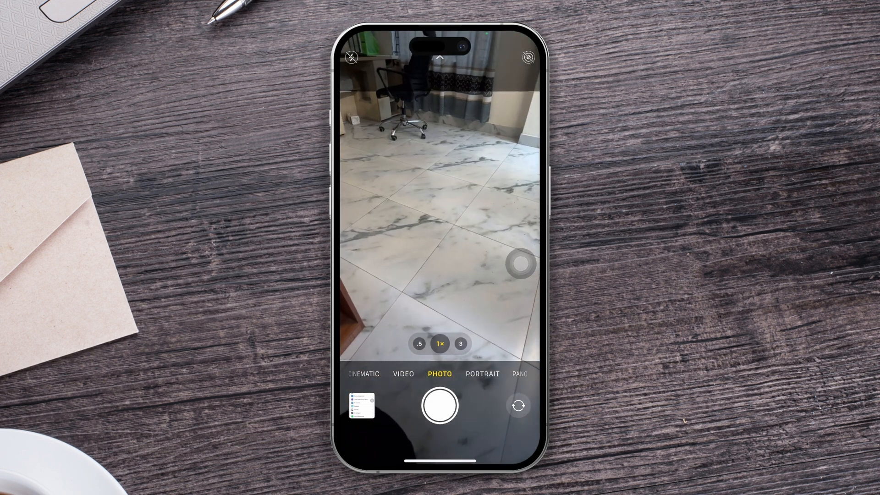
left_click(439, 405)
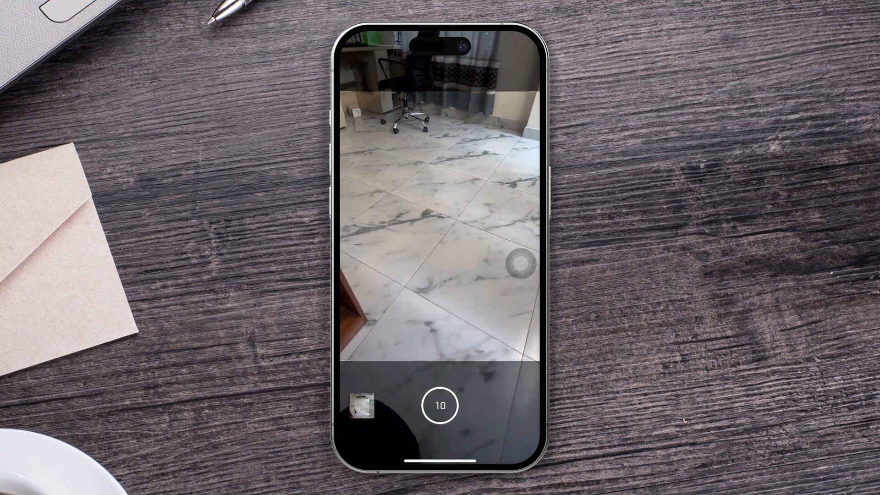